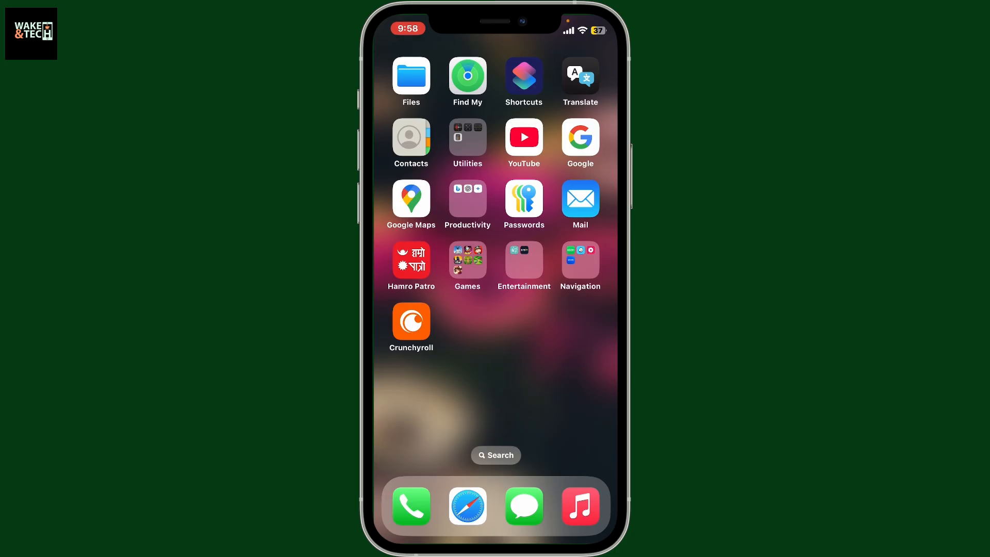
Launch the Crunchyroll app from the iOS Home Screen.
click(410, 322)
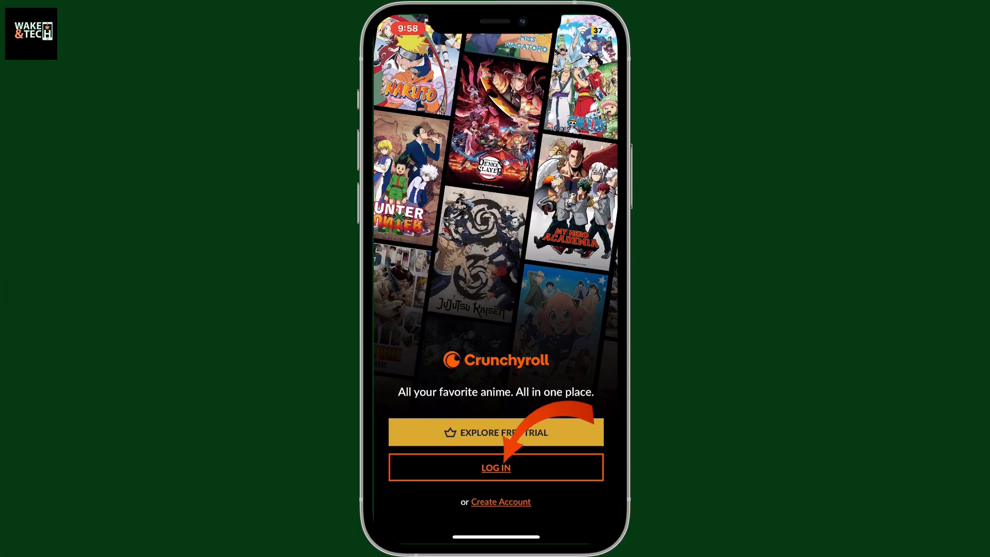
Choose LOG IN on the Crunchyroll welcome screen to reach the sign-in form.
click(496, 468)
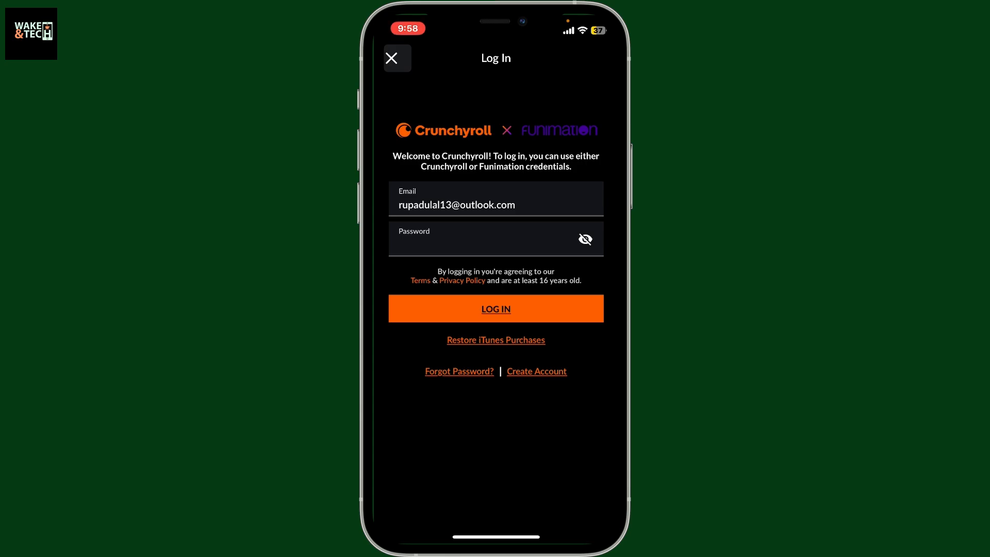
click(495, 309)
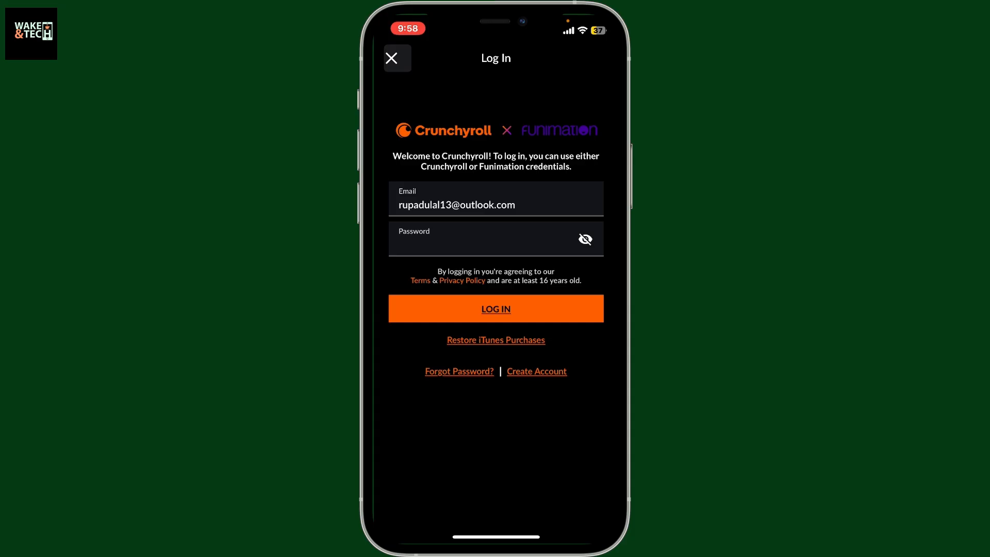
click(495, 309)
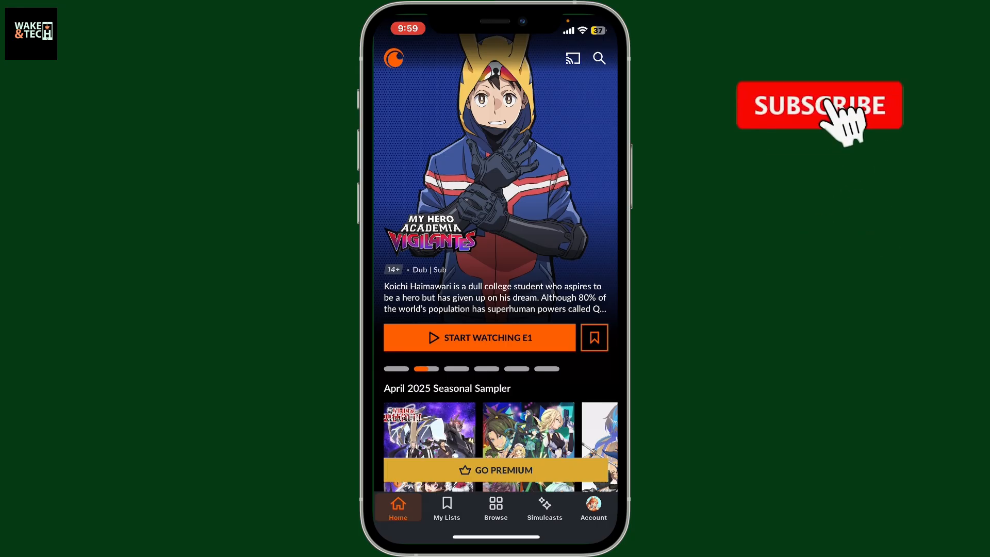
Submit the log-in form to sign in and reach the Home feed.
click(820, 105)
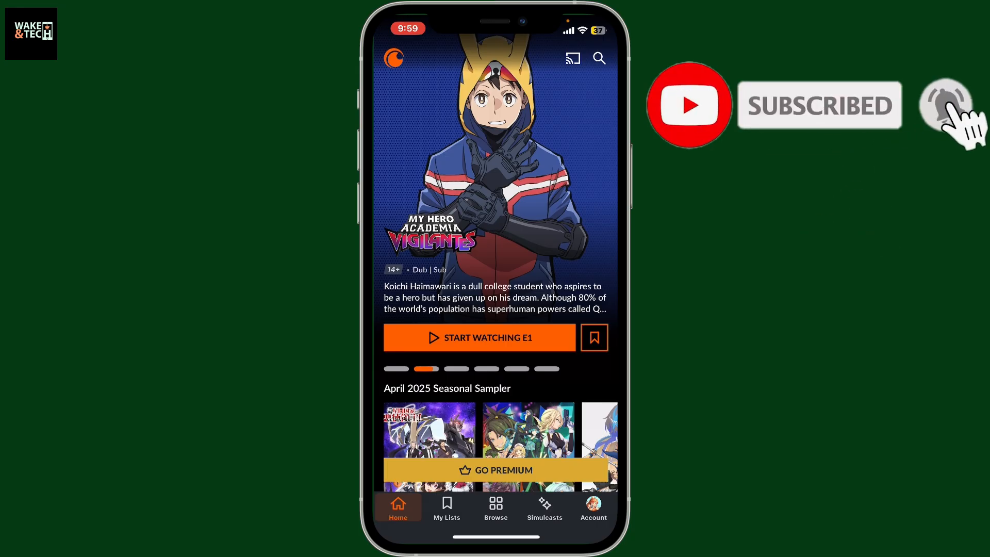